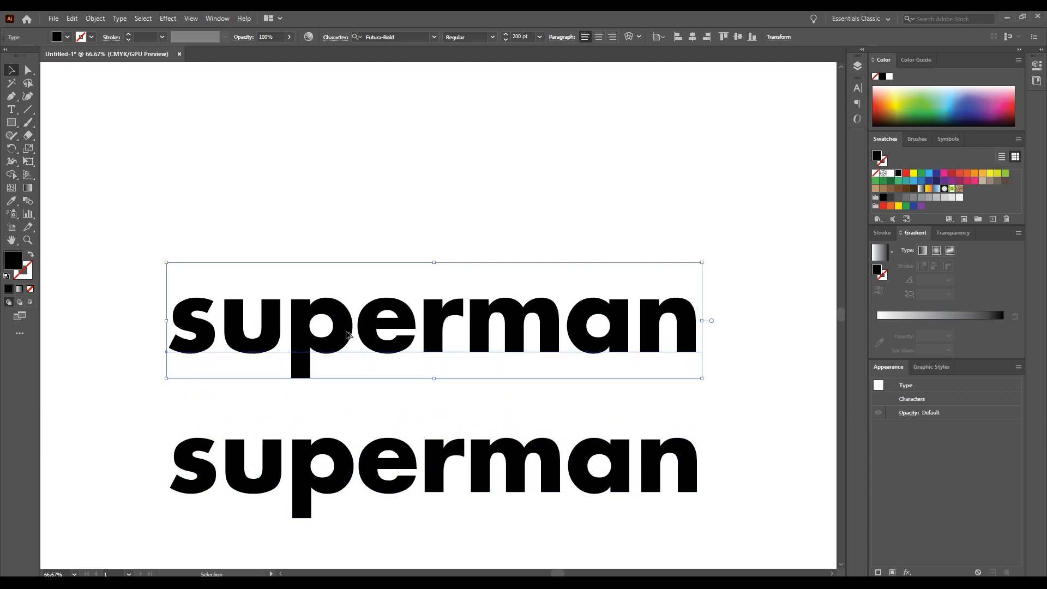
Step: Scale a duplicate of 'superman' down small near the bottom of the artboard
drag(434, 320, 431, 151)
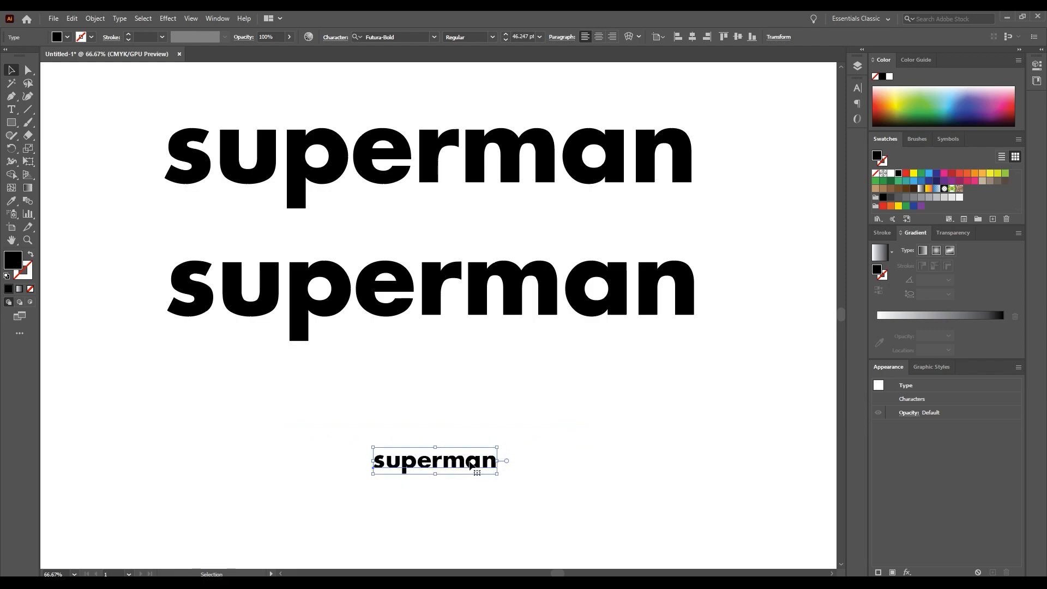
Step: Nudge the small 'superman' lower and select it together with the lower large word
drag(433, 460, 434, 504)
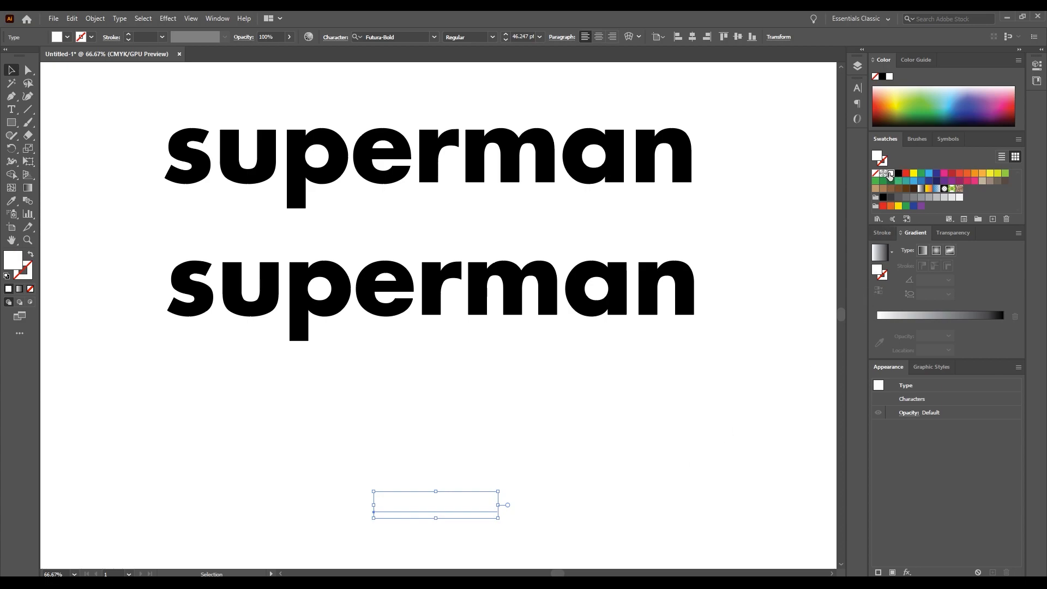
mouse_move(9, 69)
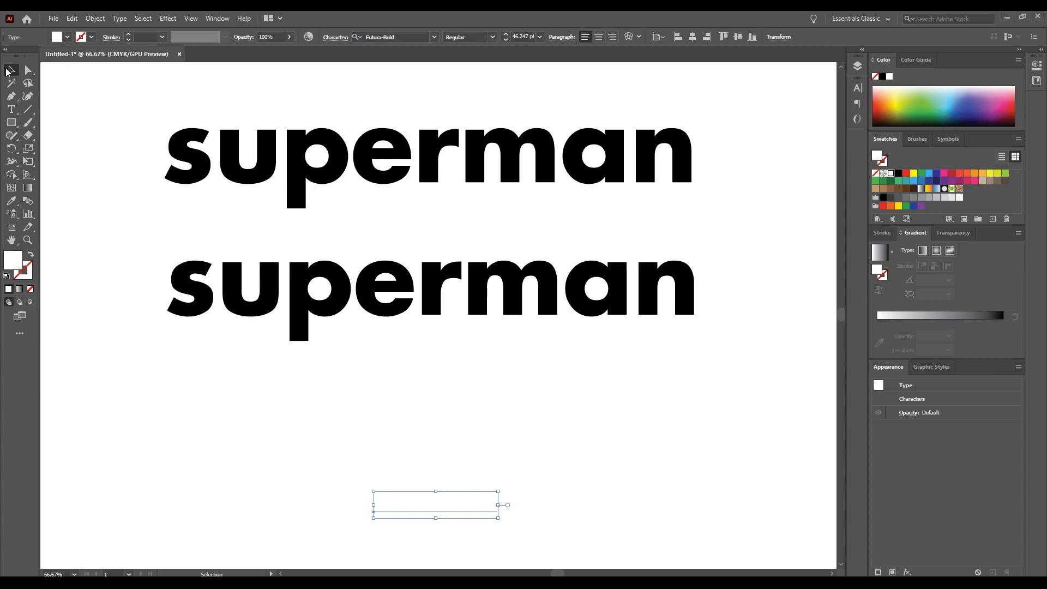
drag(135, 251, 554, 553)
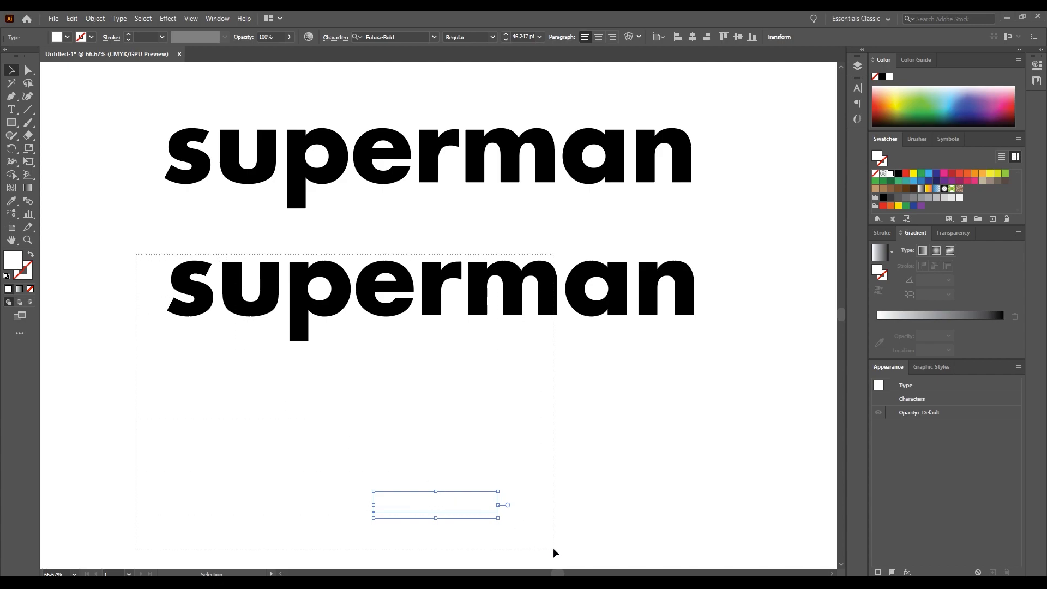
Step: Make a blend from the lower black word to the small white copy, then bring up Blend Options
click(95, 17)
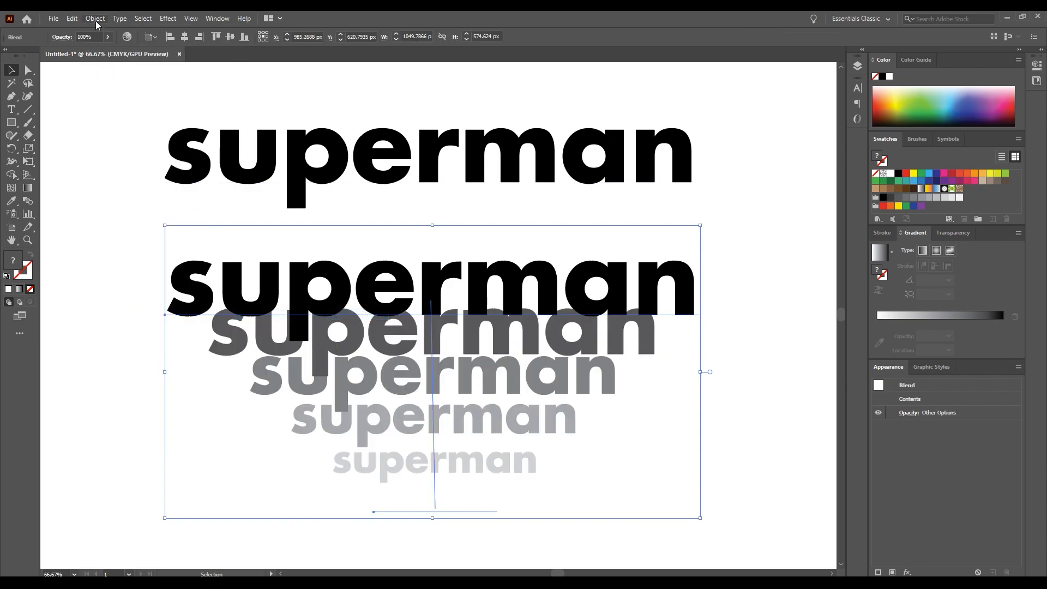
click(95, 17)
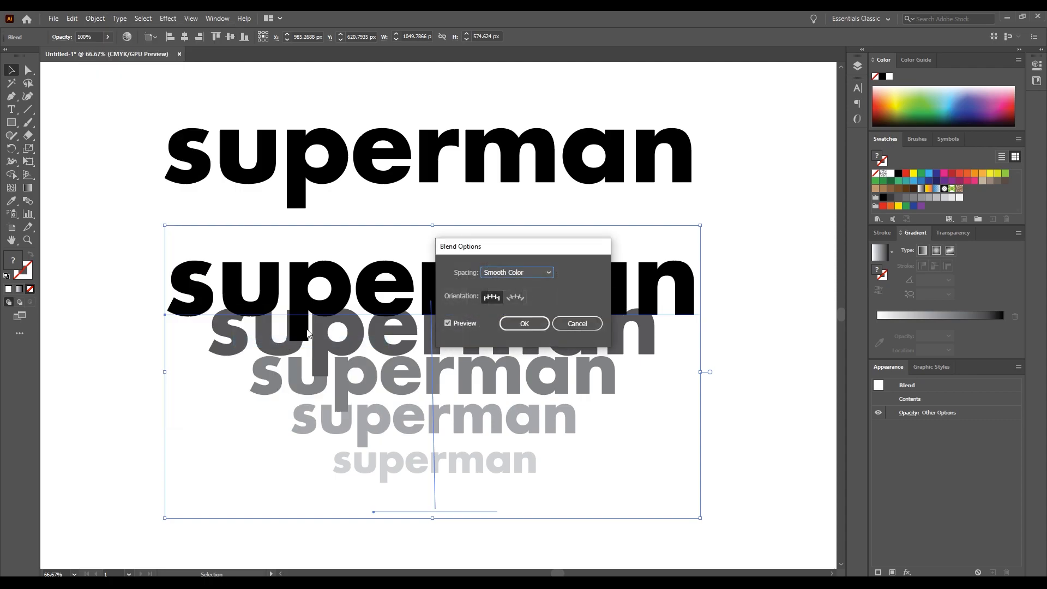
Step: Set the blend spacing to Specified Steps with 500 steps and apply it
click(517, 273)
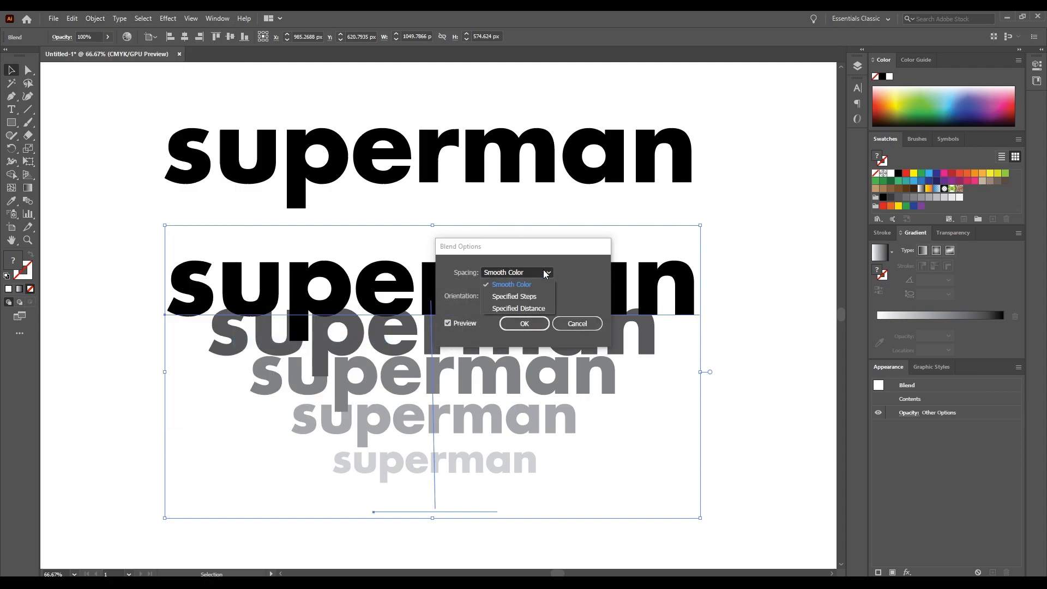
click(513, 296)
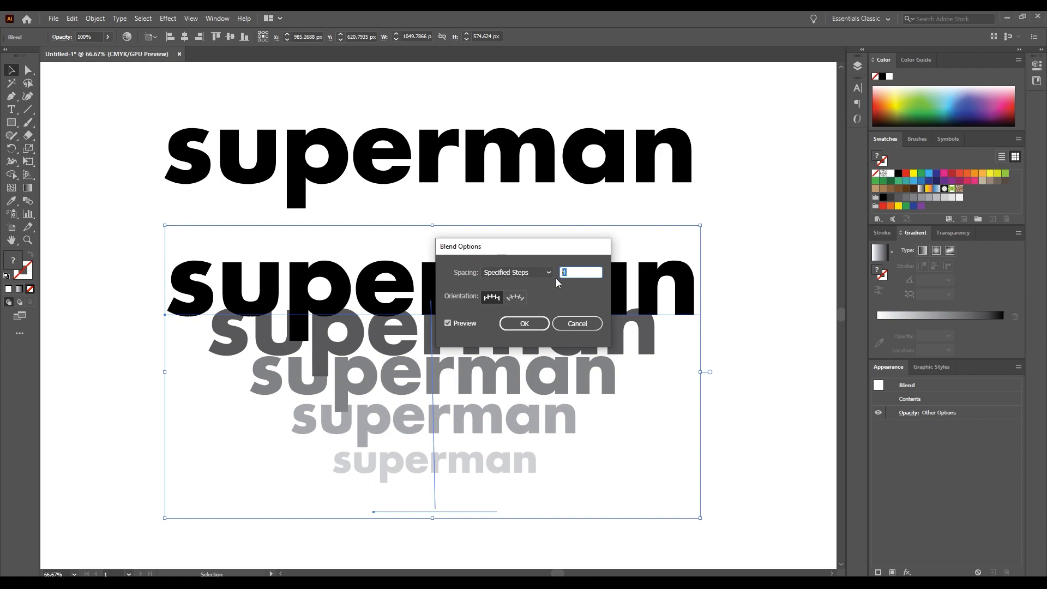
text(500)
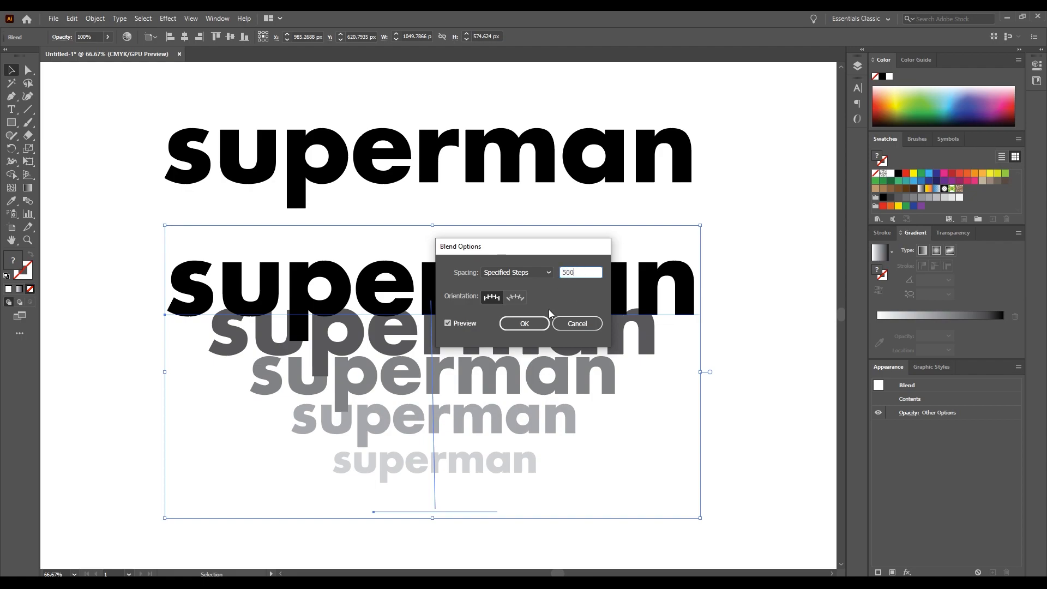
click(524, 322)
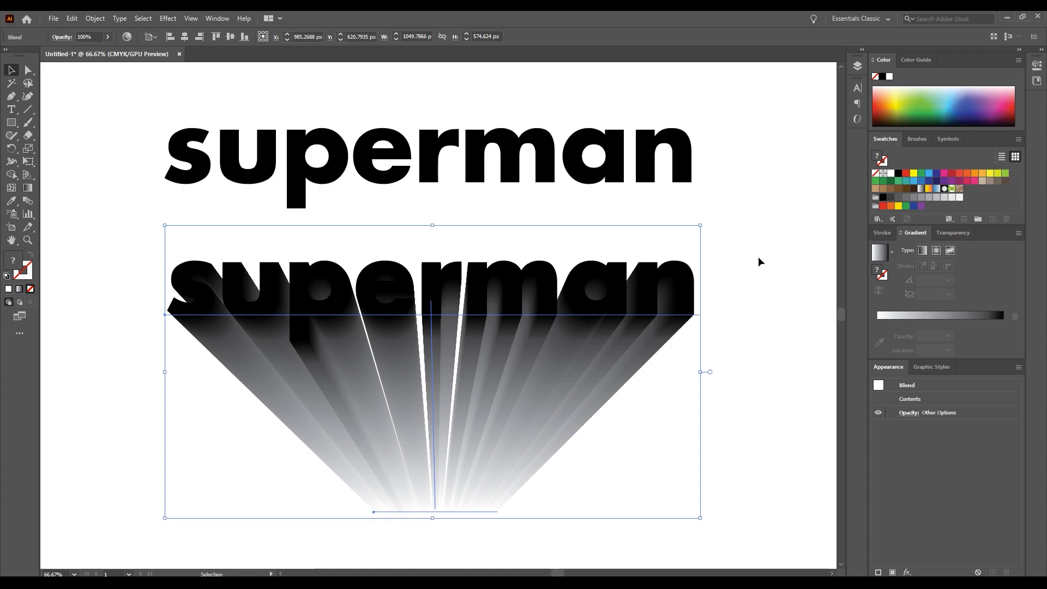